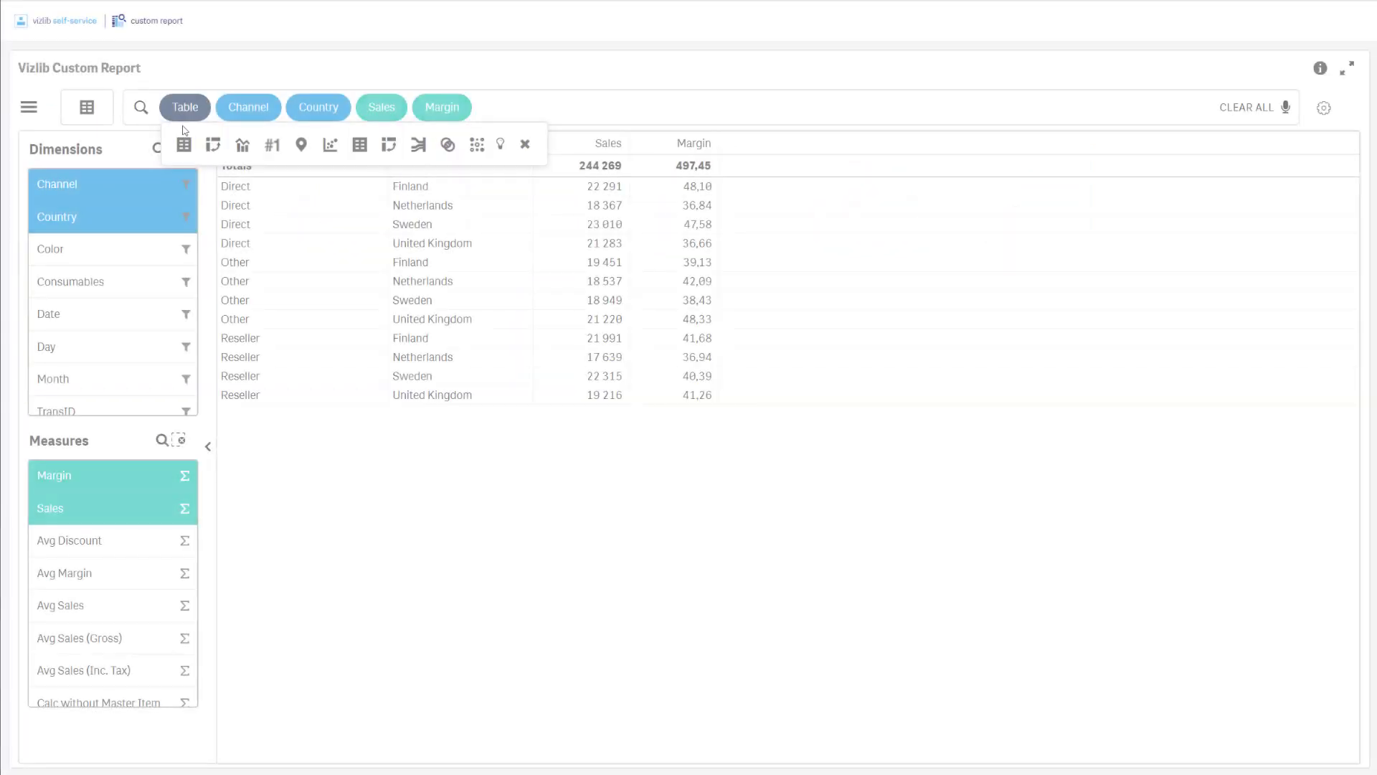
Step: Turn the report into a pivot table, swap Country for Color, and open Color's options
{"action": "left_click", "coordinate": [213, 144]}
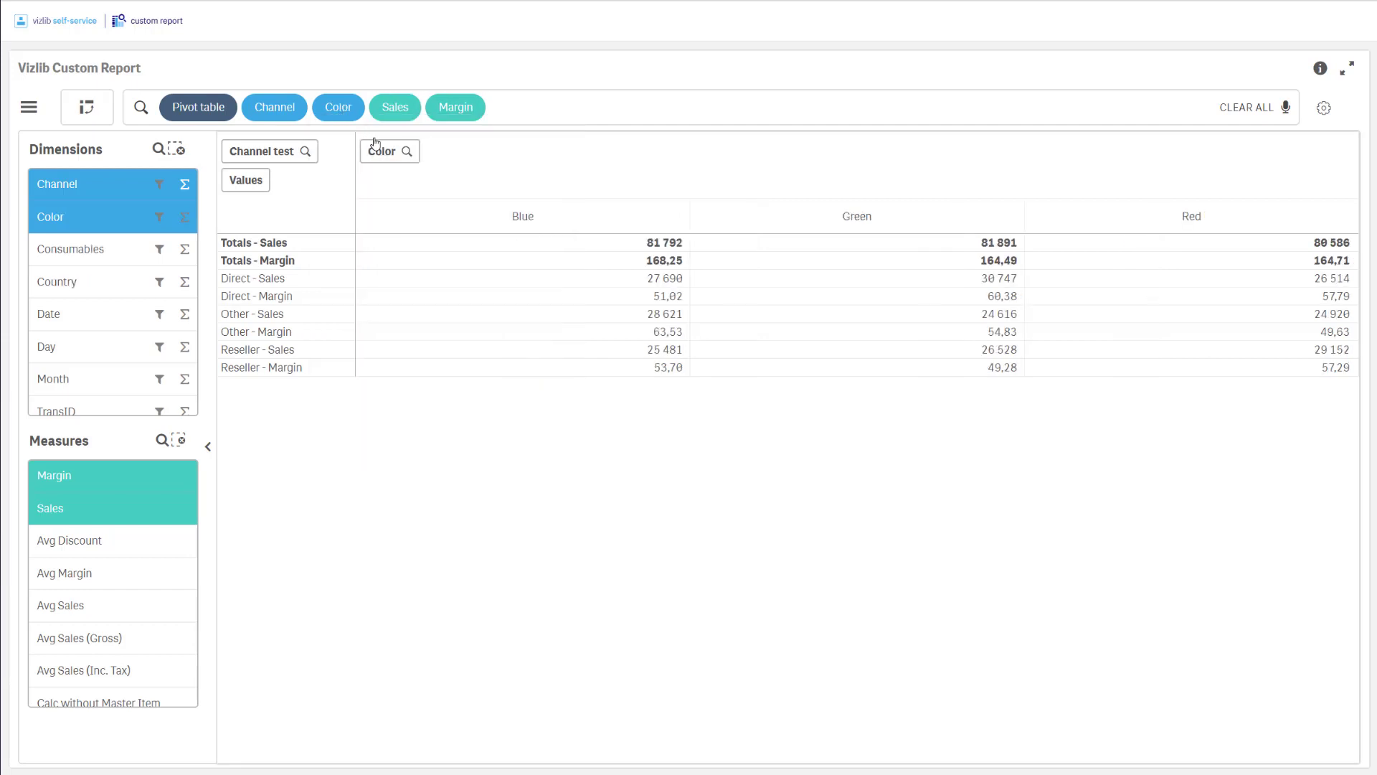
{"action": "left_click", "coordinate": [382, 152]}
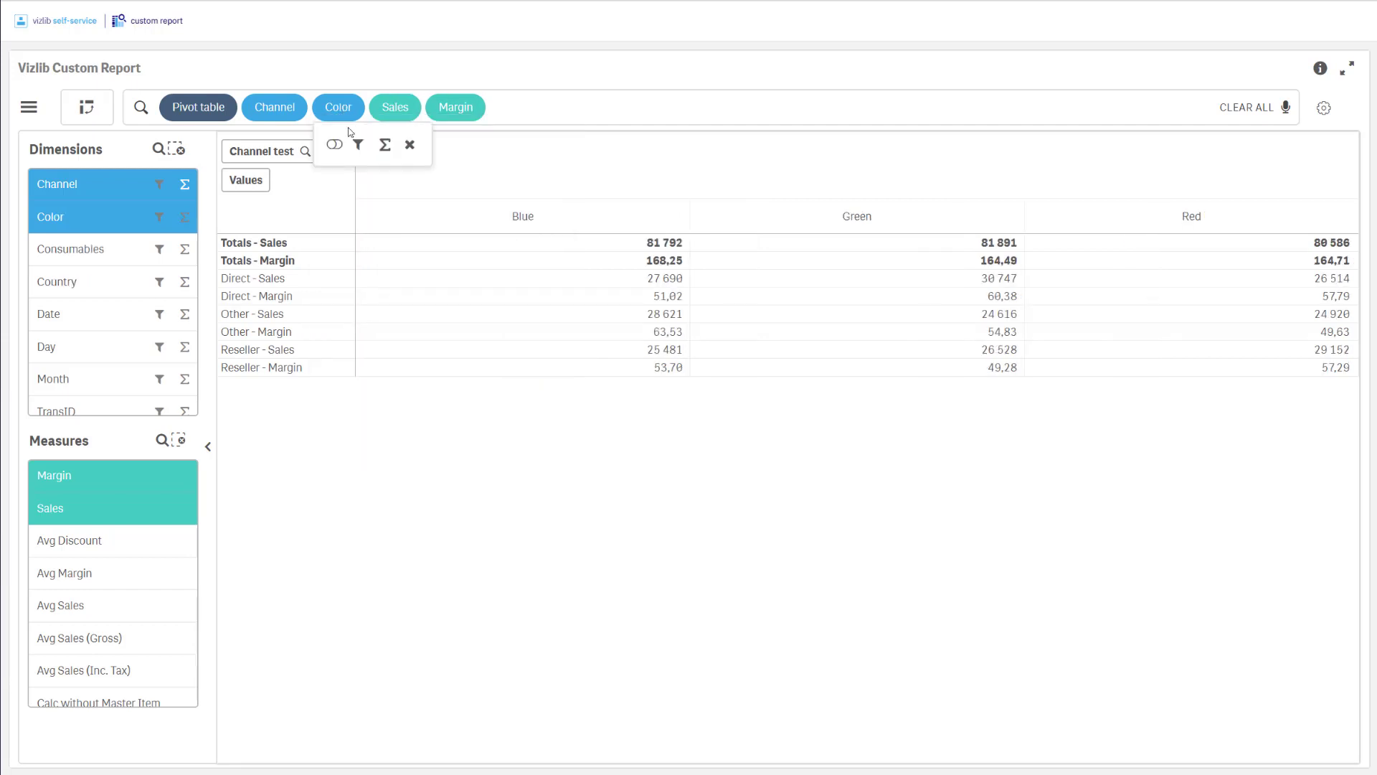
{"action": "left_click", "coordinate": [357, 144]}
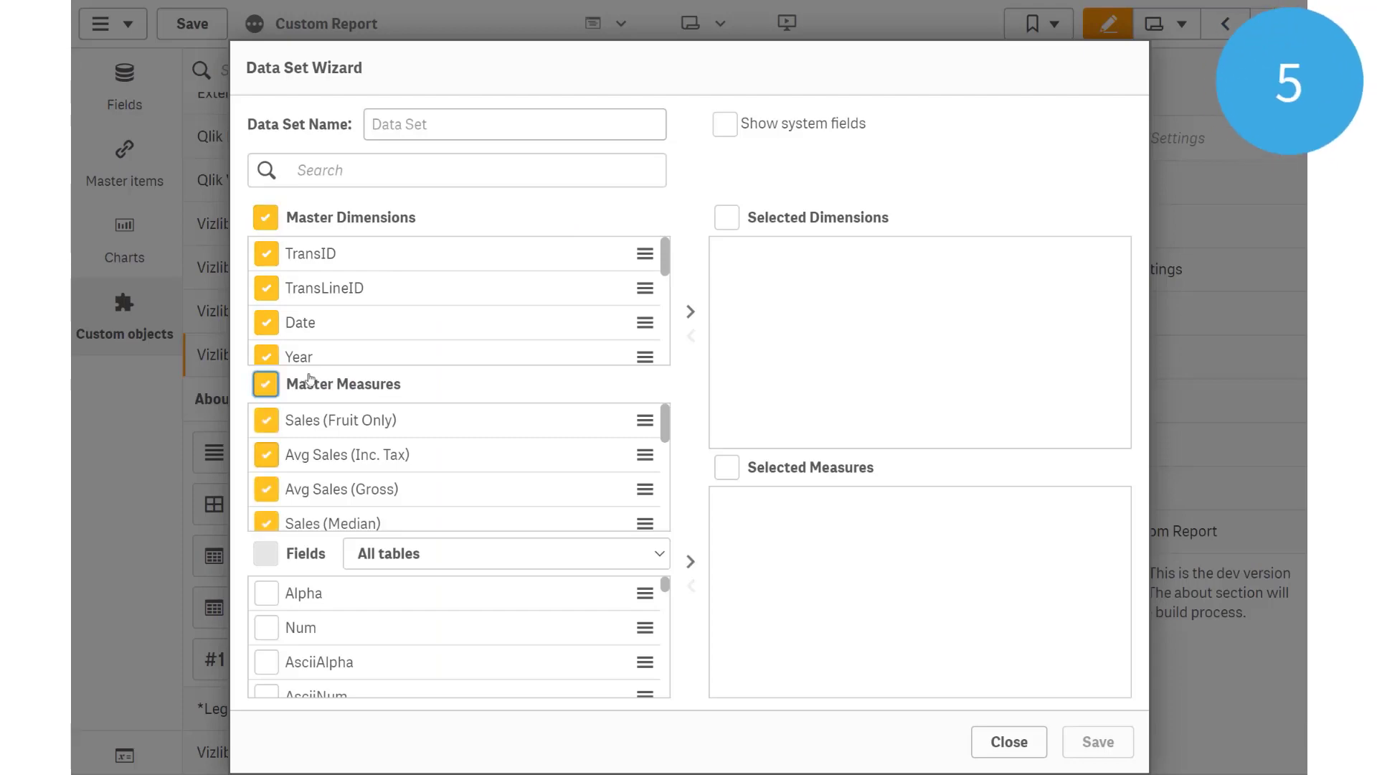
Step: Save a data set of all master dimensions and measures; pick Channel, Color, Avg Discount
{"action": "left_click", "coordinate": [692, 312]}
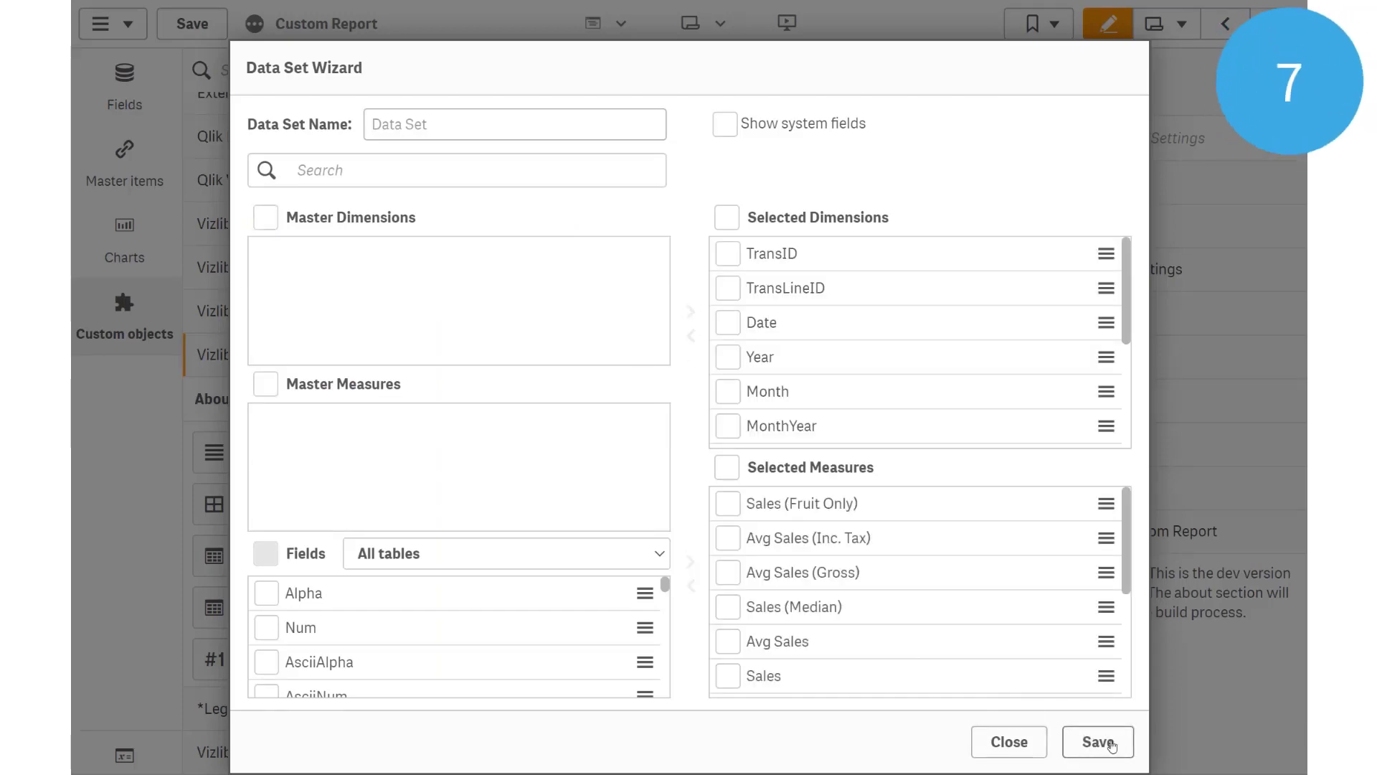
{"action": "left_click", "coordinate": [1097, 741]}
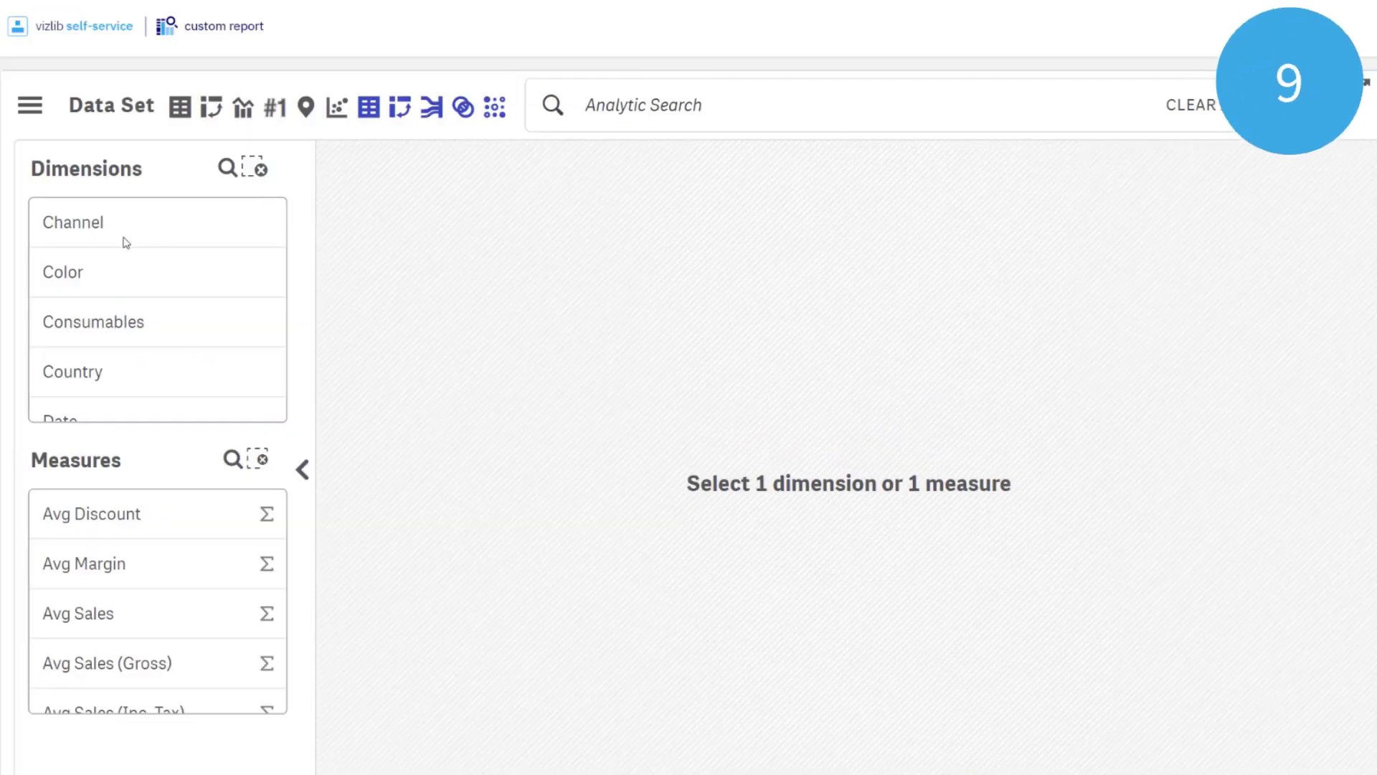
{"action": "left_click", "coordinate": [92, 513]}
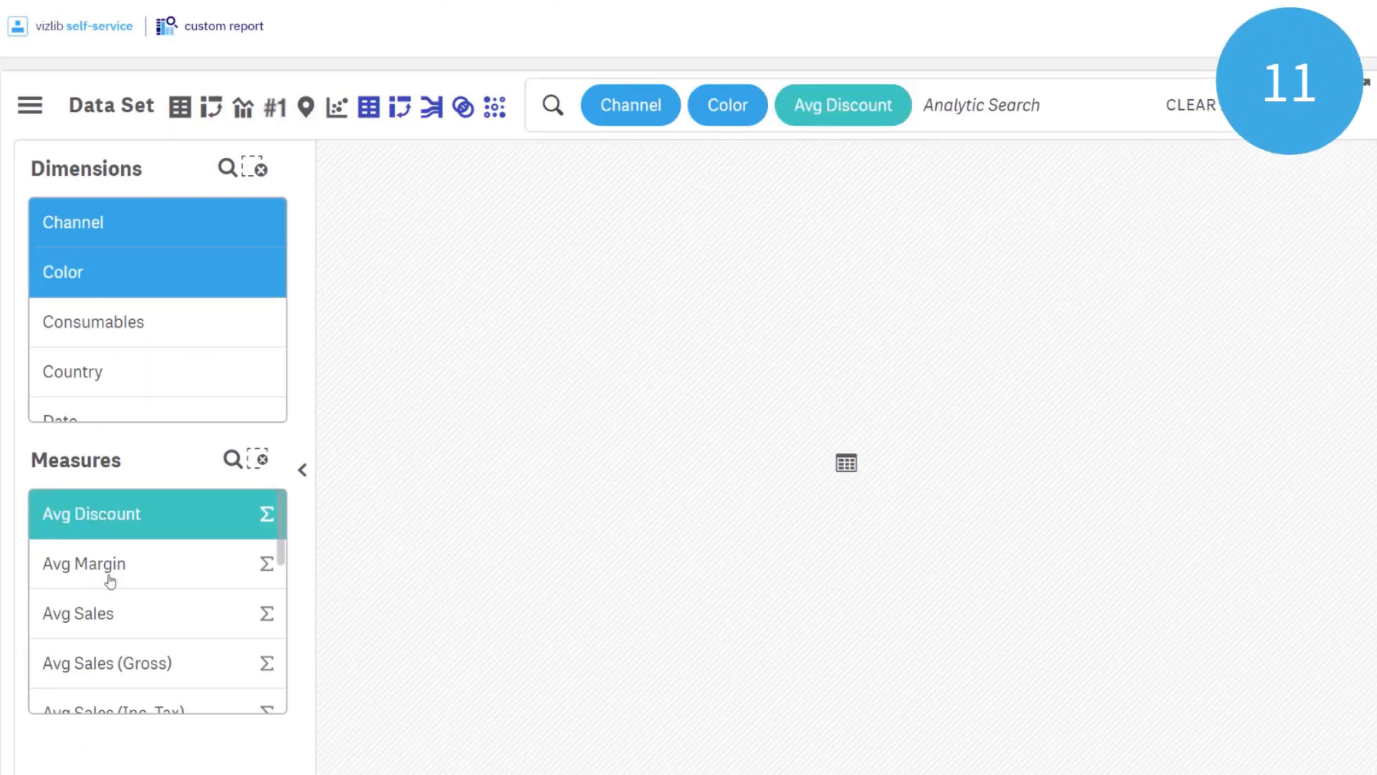
{"action": "left_click", "coordinate": [83, 563]}
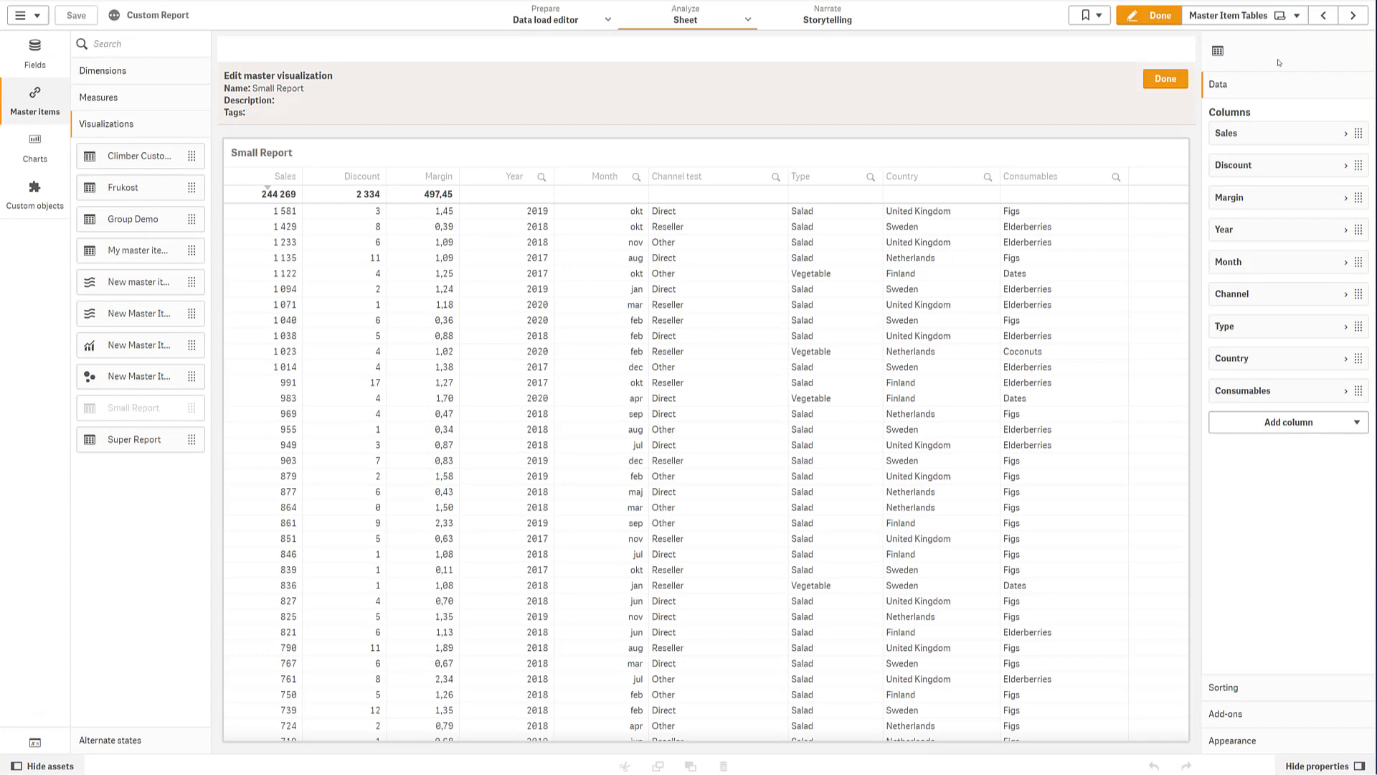
Step: Finish editing Small Report, replace the sheet's report with it, and leave edit mode
{"action": "left_click", "coordinate": [1165, 78]}
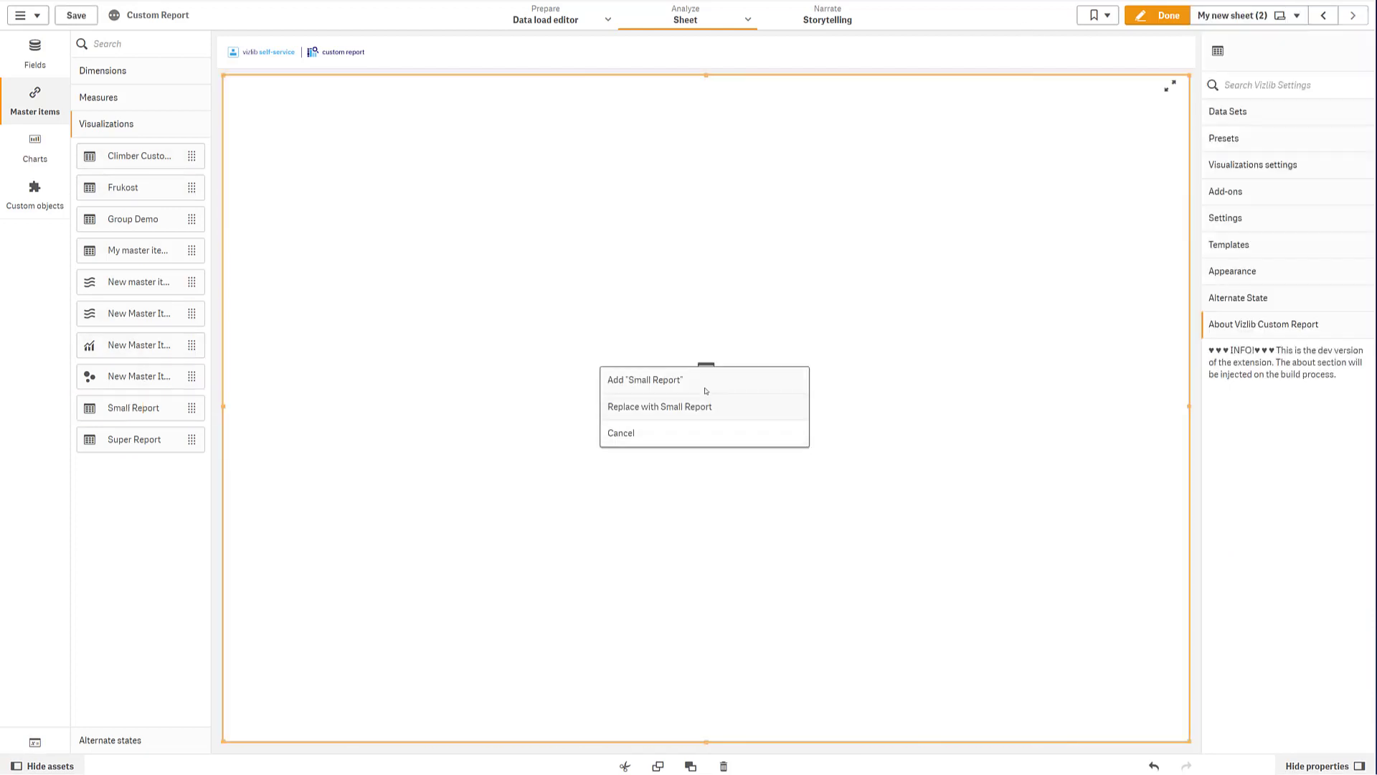
{"action": "left_click", "coordinate": [644, 379]}
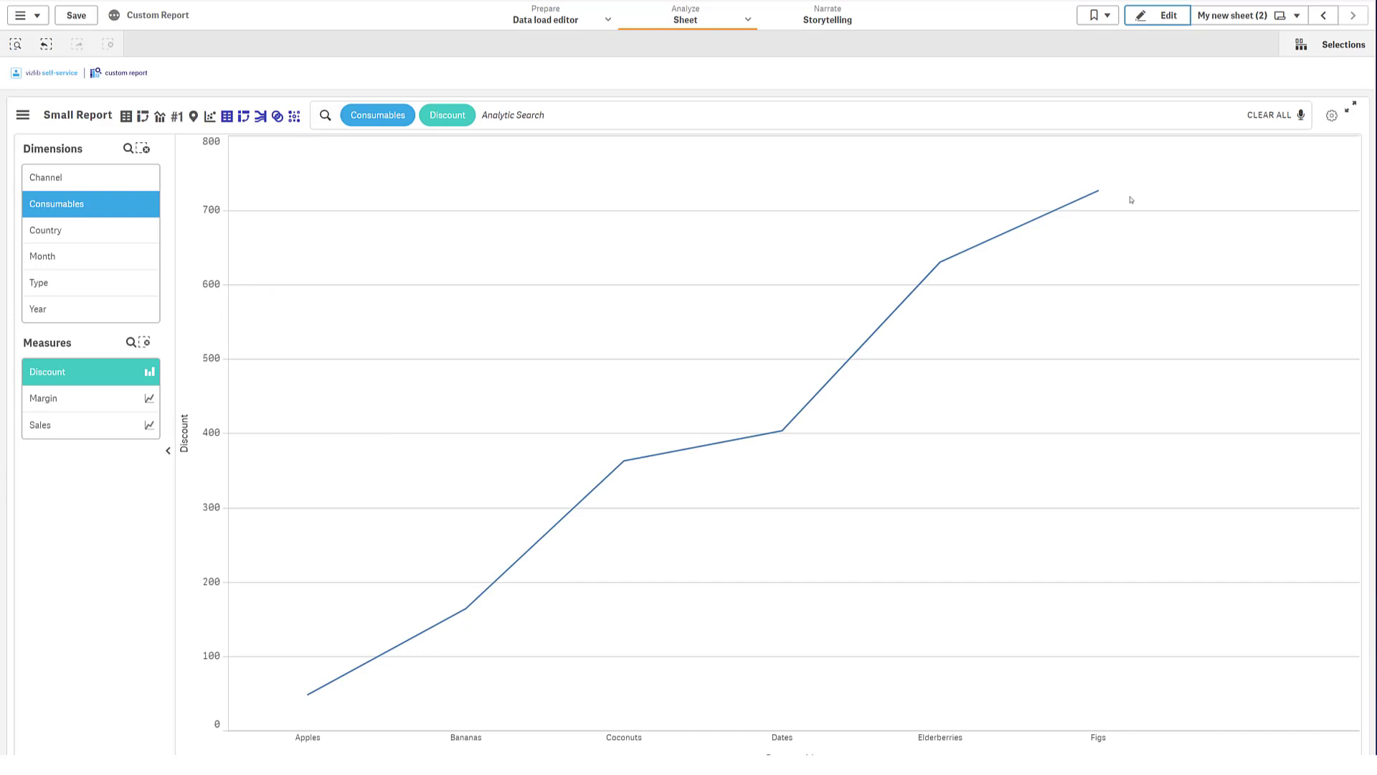
{"action": "mouse_move", "coordinate": [419, 435]}
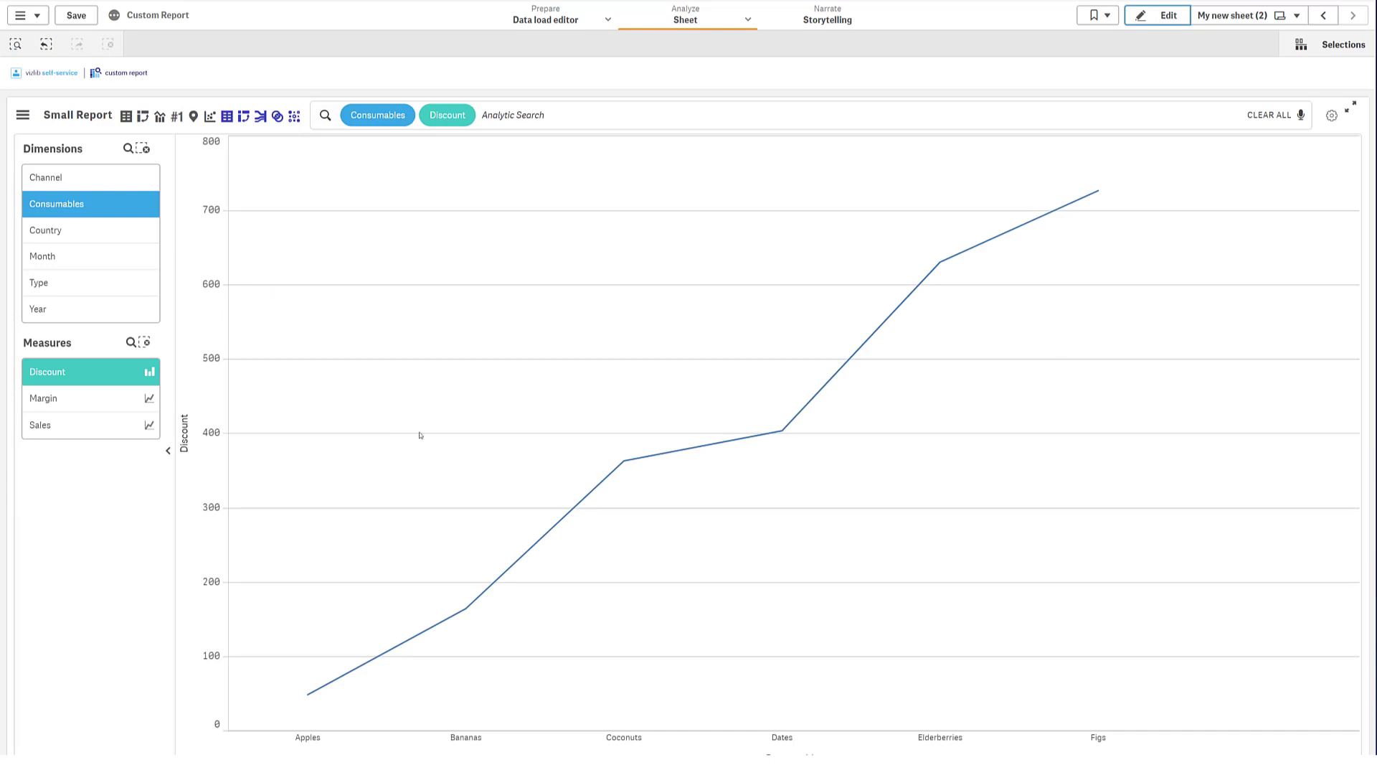
{"action": "left_click", "coordinate": [1169, 15]}
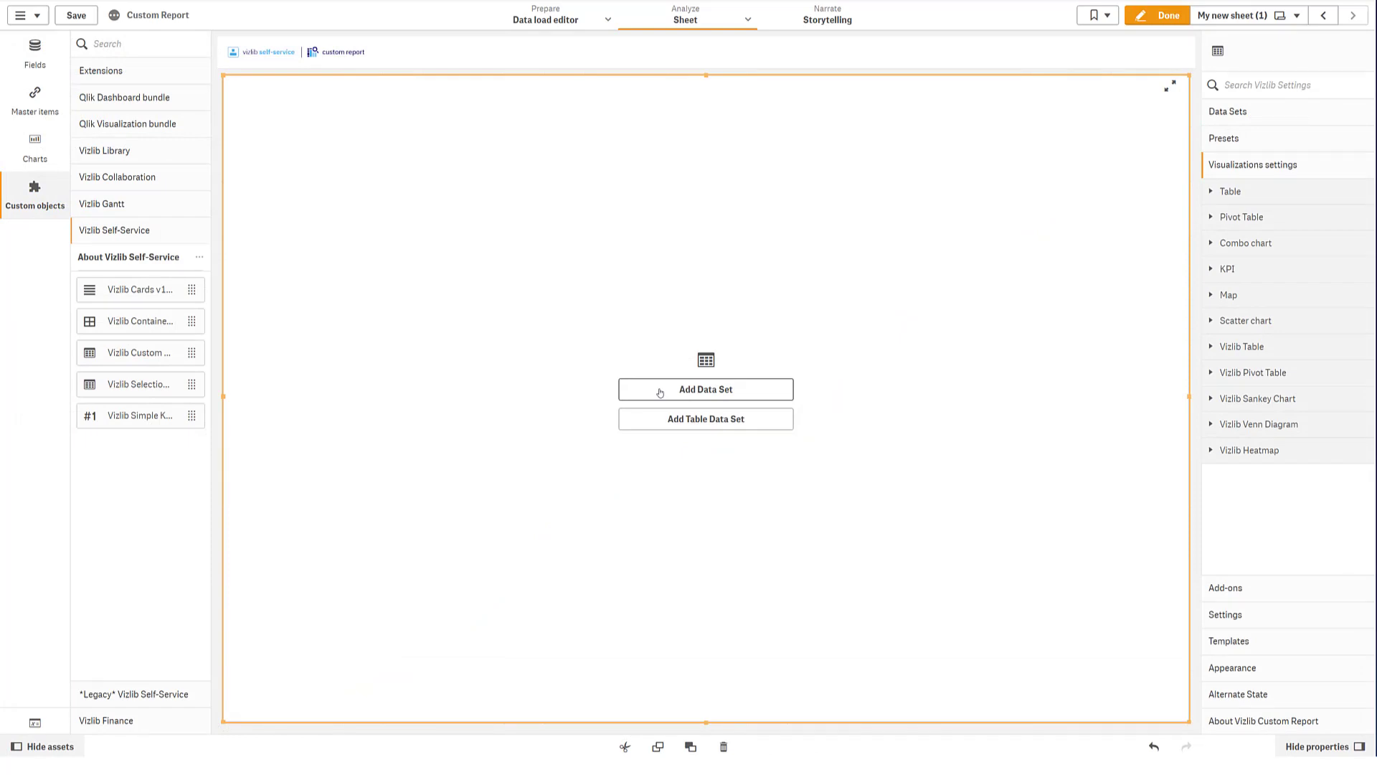
Step: Save a data set of Date, Year, Month, Type, Day, Consumables and four measures, then pick fields
{"action": "left_click", "coordinate": [704, 389]}
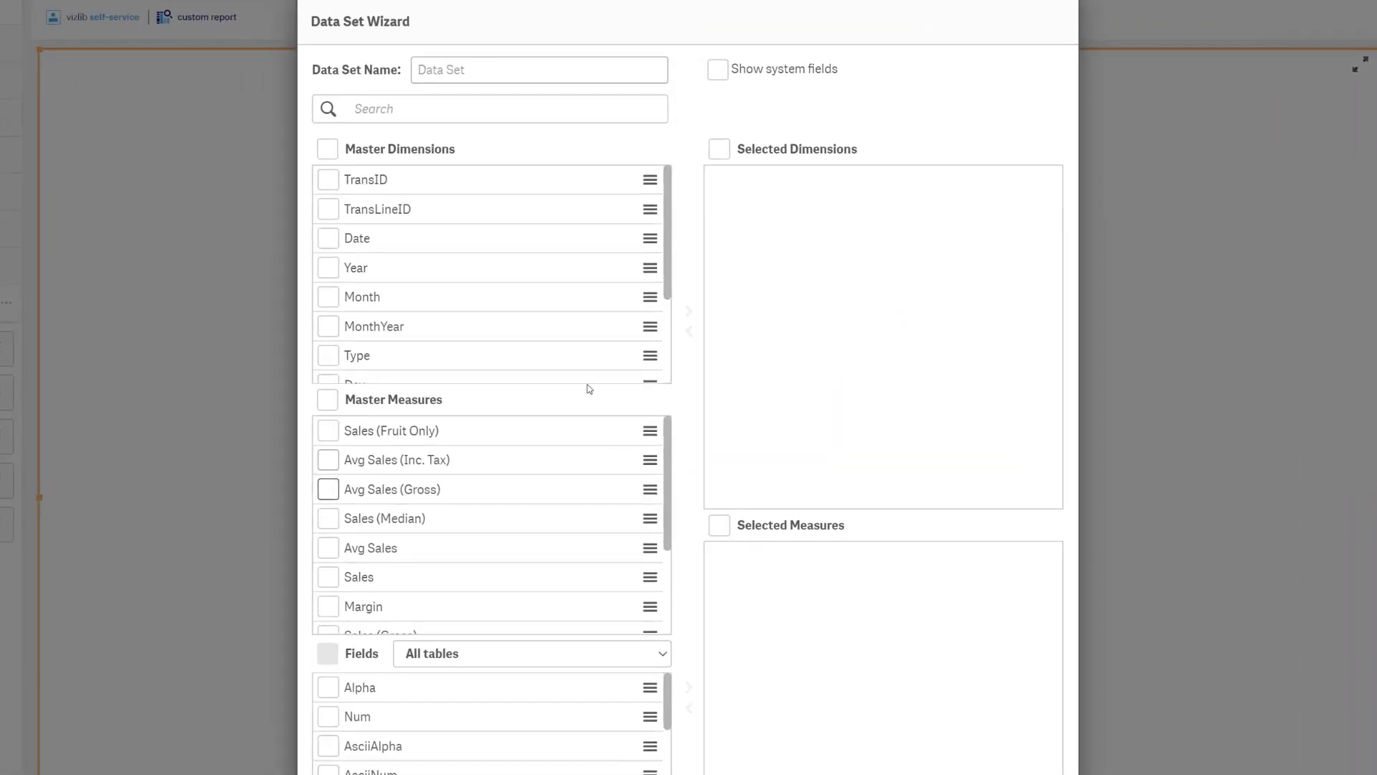
{"action": "left_click", "coordinate": [328, 296]}
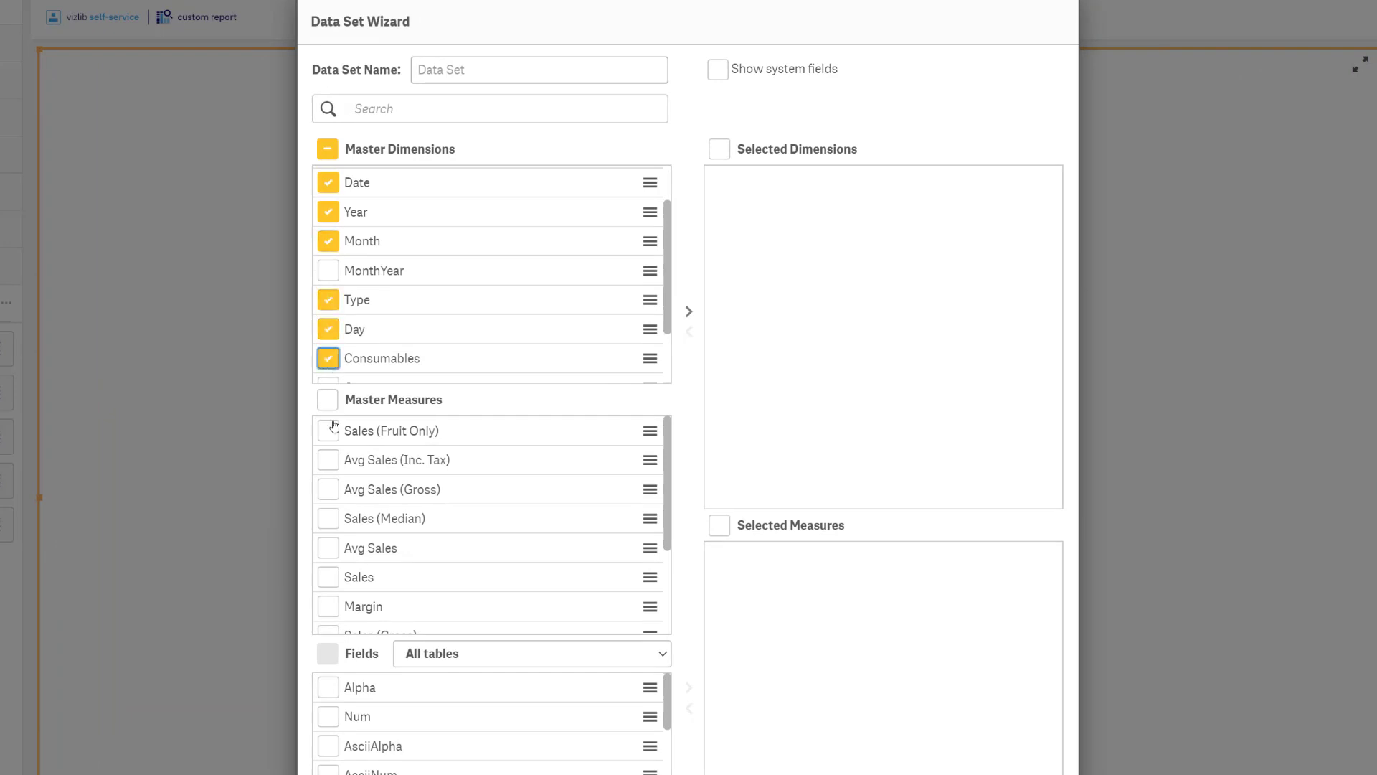
{"action": "scroll", "scroll_direction": "down", "scroll_amount": 3}
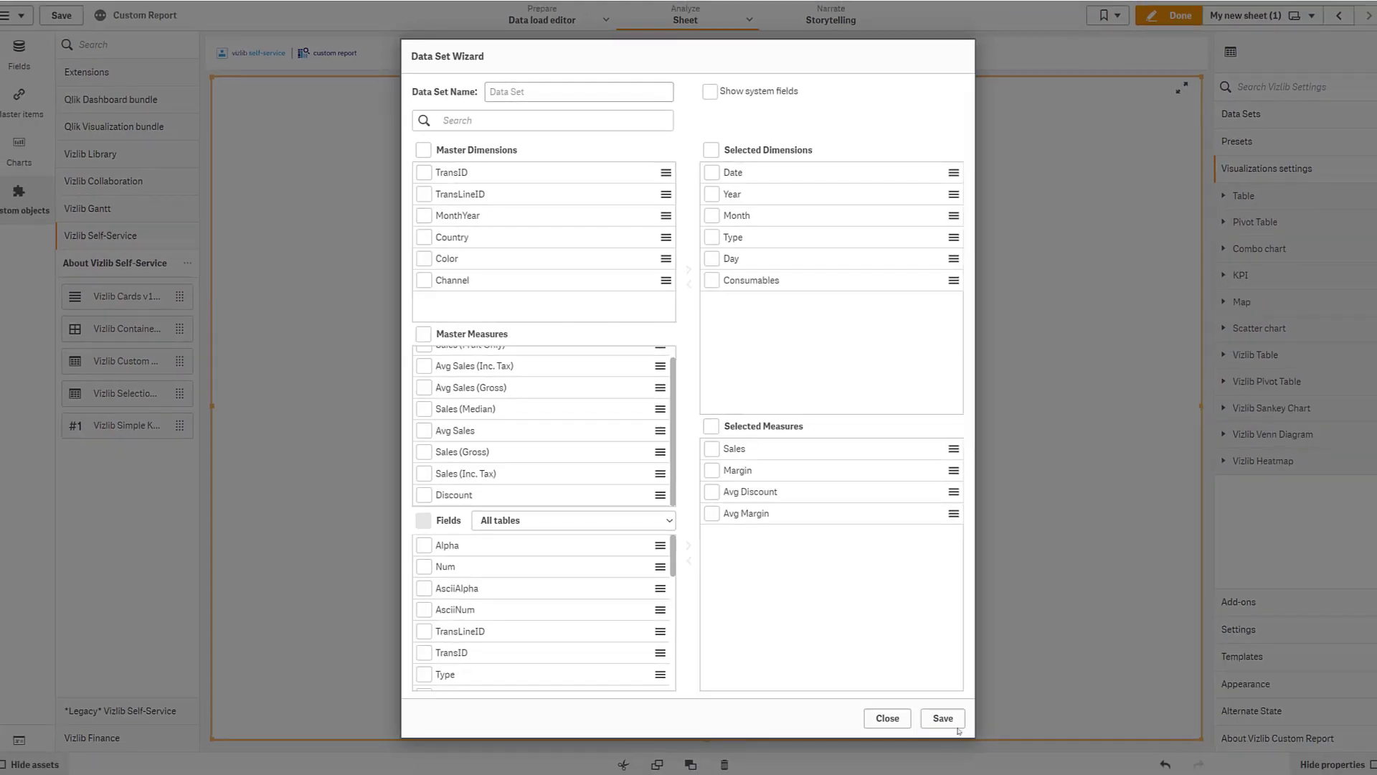
{"action": "left_click", "coordinate": [941, 718]}
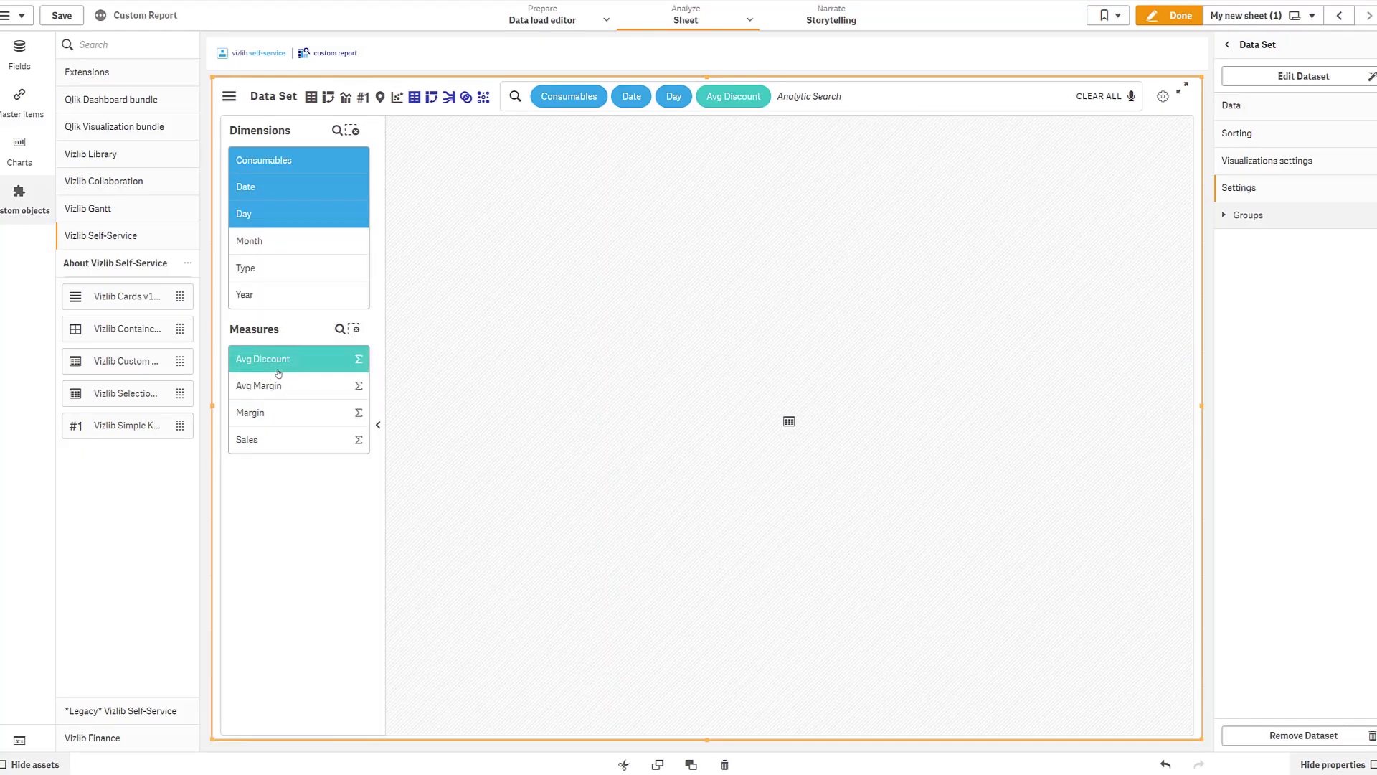
{"action": "left_click", "coordinate": [258, 385]}
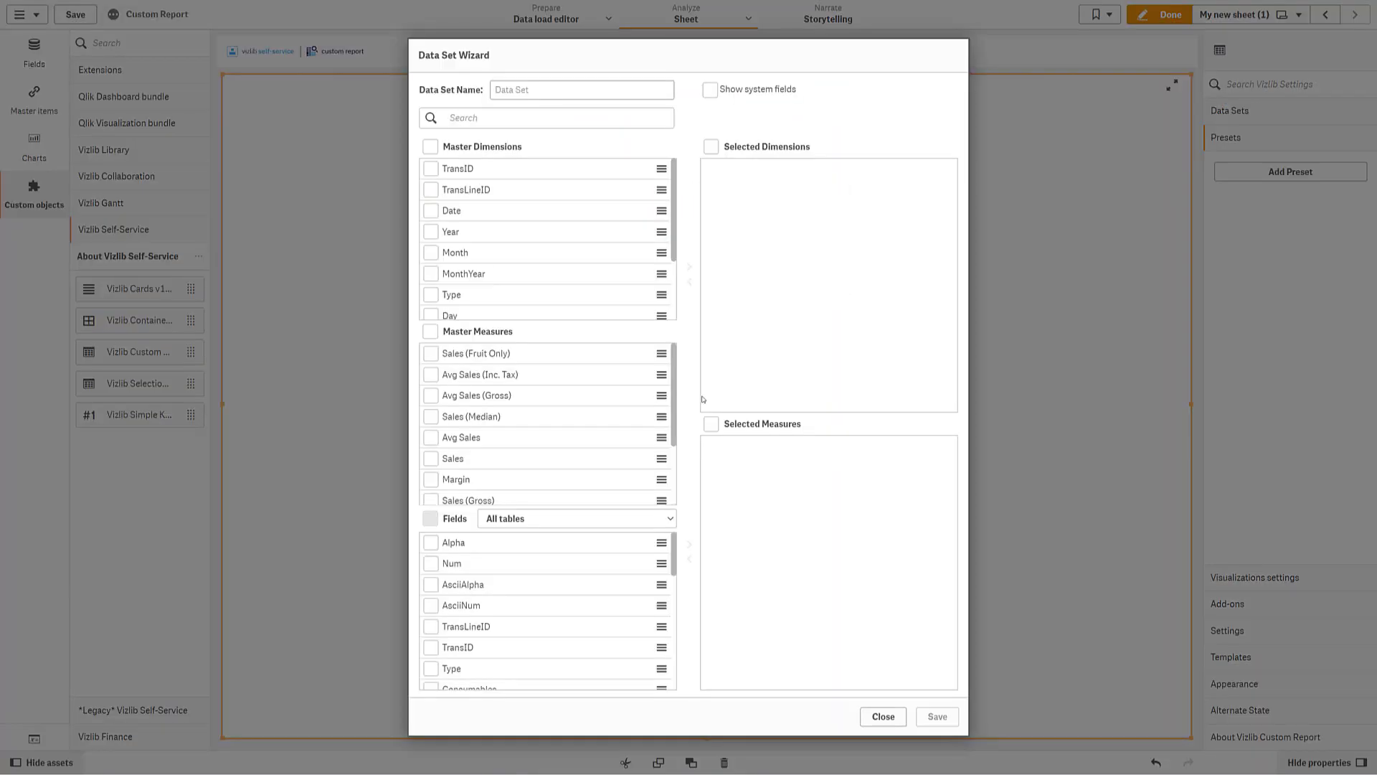
Step: Add Type, Consumables, Color, Country, Channel, Sum(Expression1) and Count(Expression2) to a data set, then save it
{"action": "scroll", "scroll_direction": "down", "scroll_amount": 3}
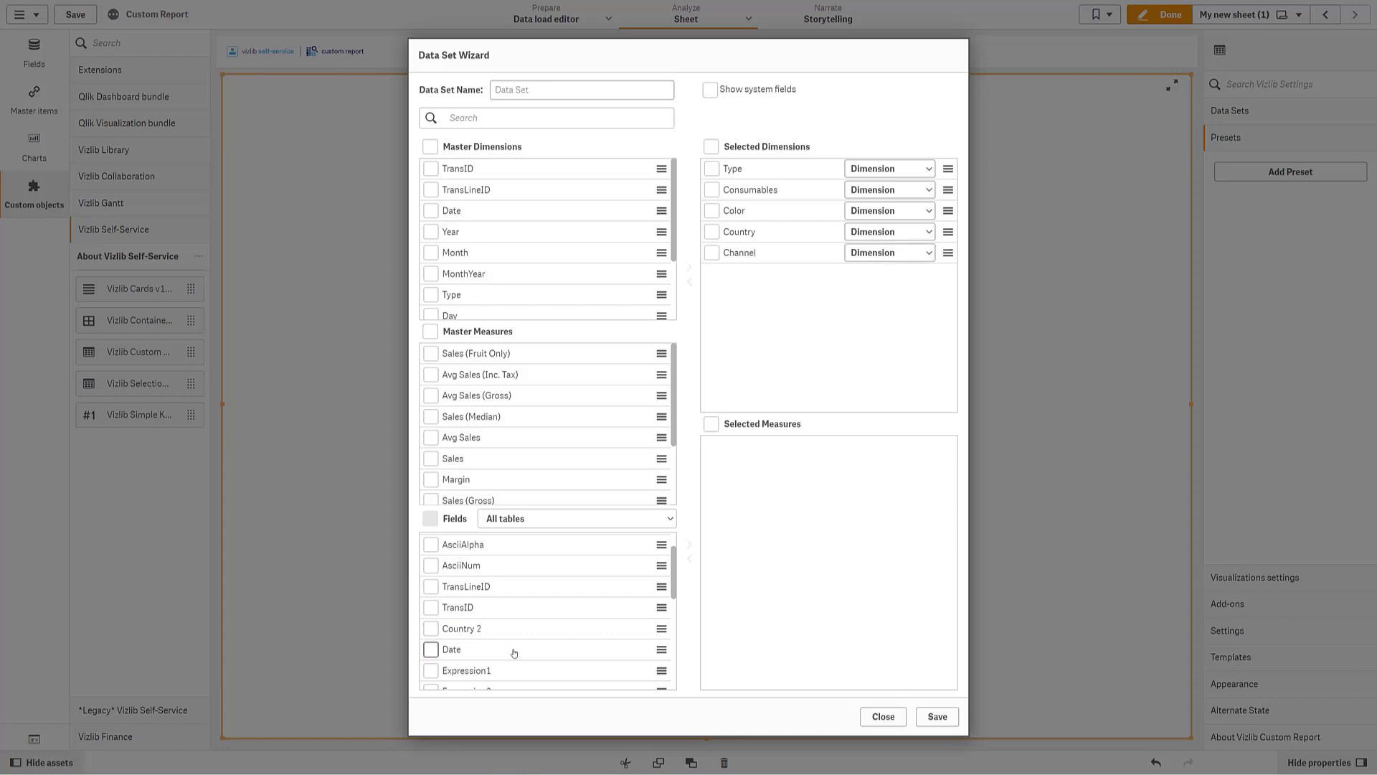
{"action": "left_click", "coordinate": [431, 590]}
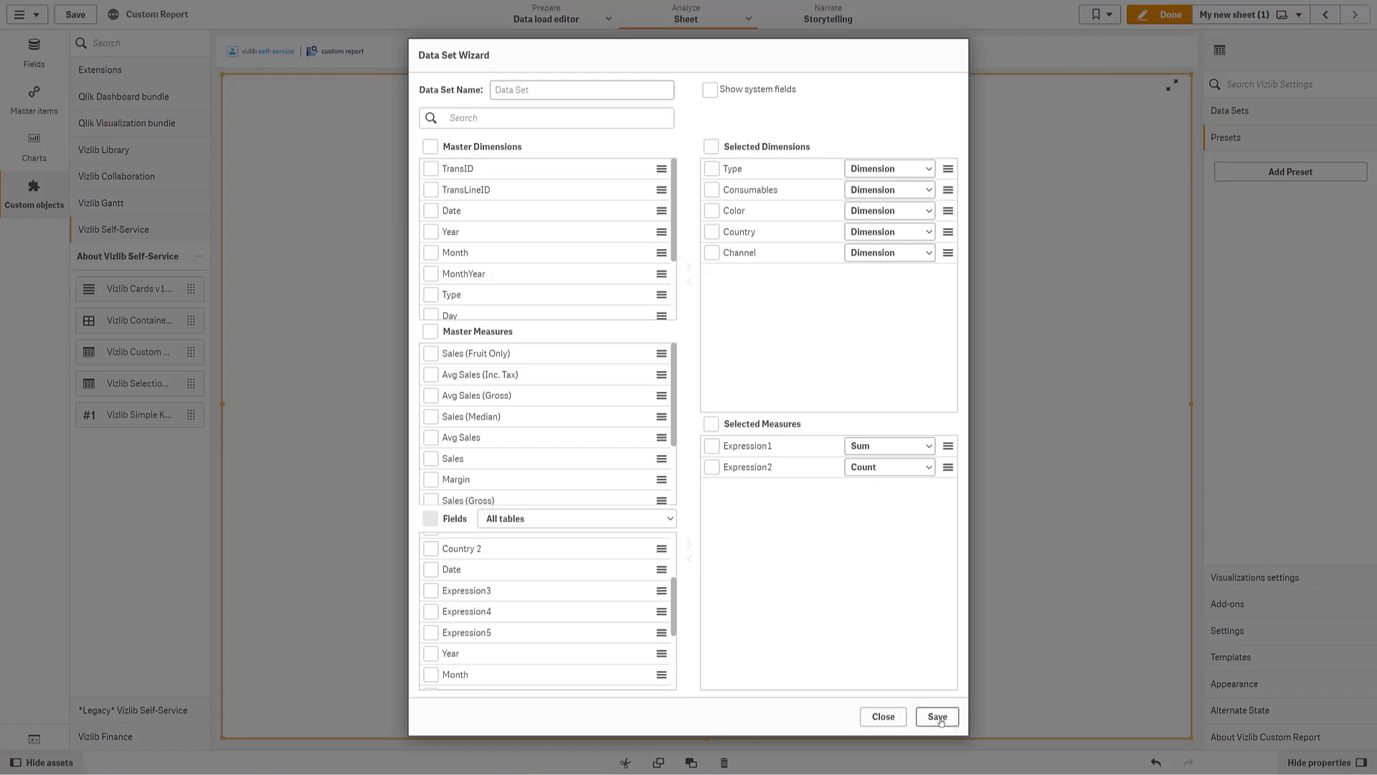
{"action": "left_click", "coordinate": [936, 716]}
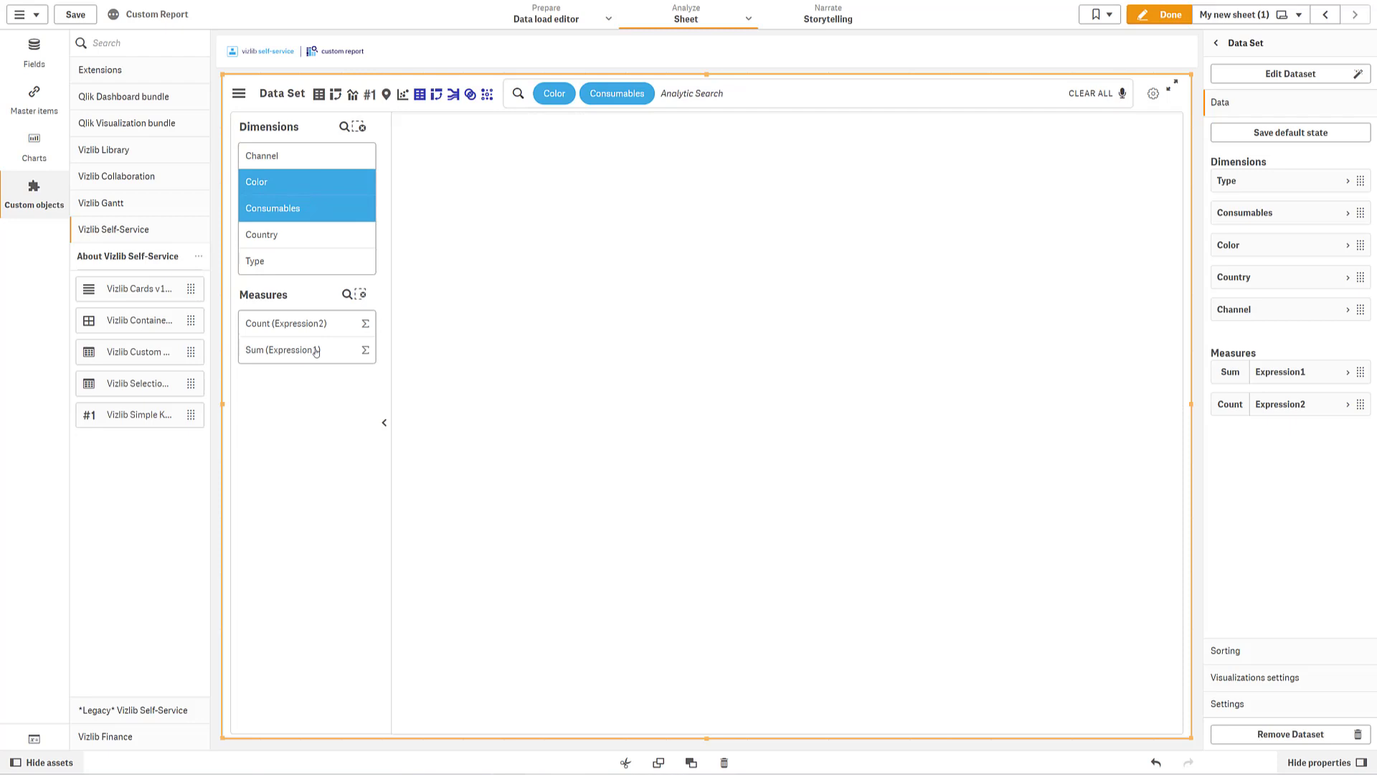
Step: Show Sum(Expression1) as a Vizlib Heatmap by Color and Consumables in the Qlik palette
{"action": "left_click", "coordinate": [283, 349]}
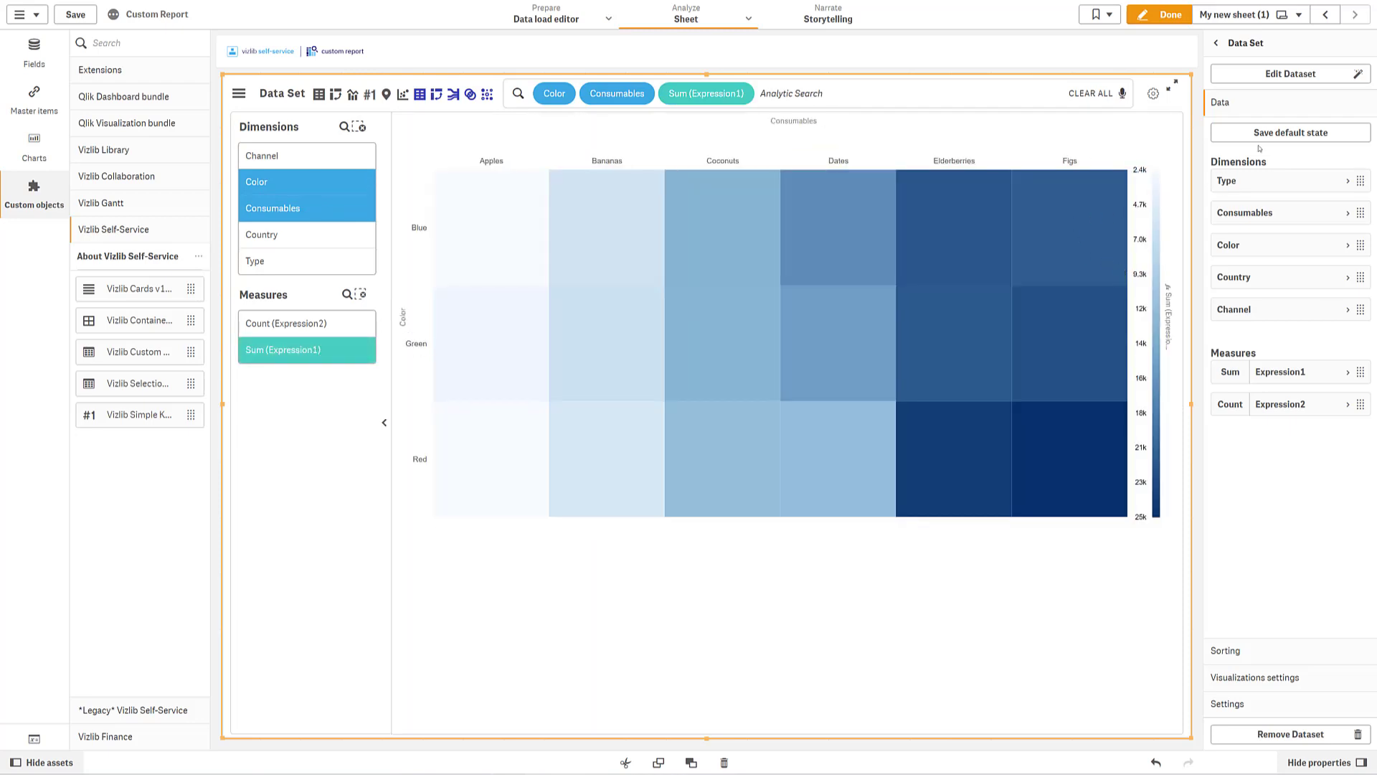
{"action": "left_click", "coordinate": [1216, 43]}
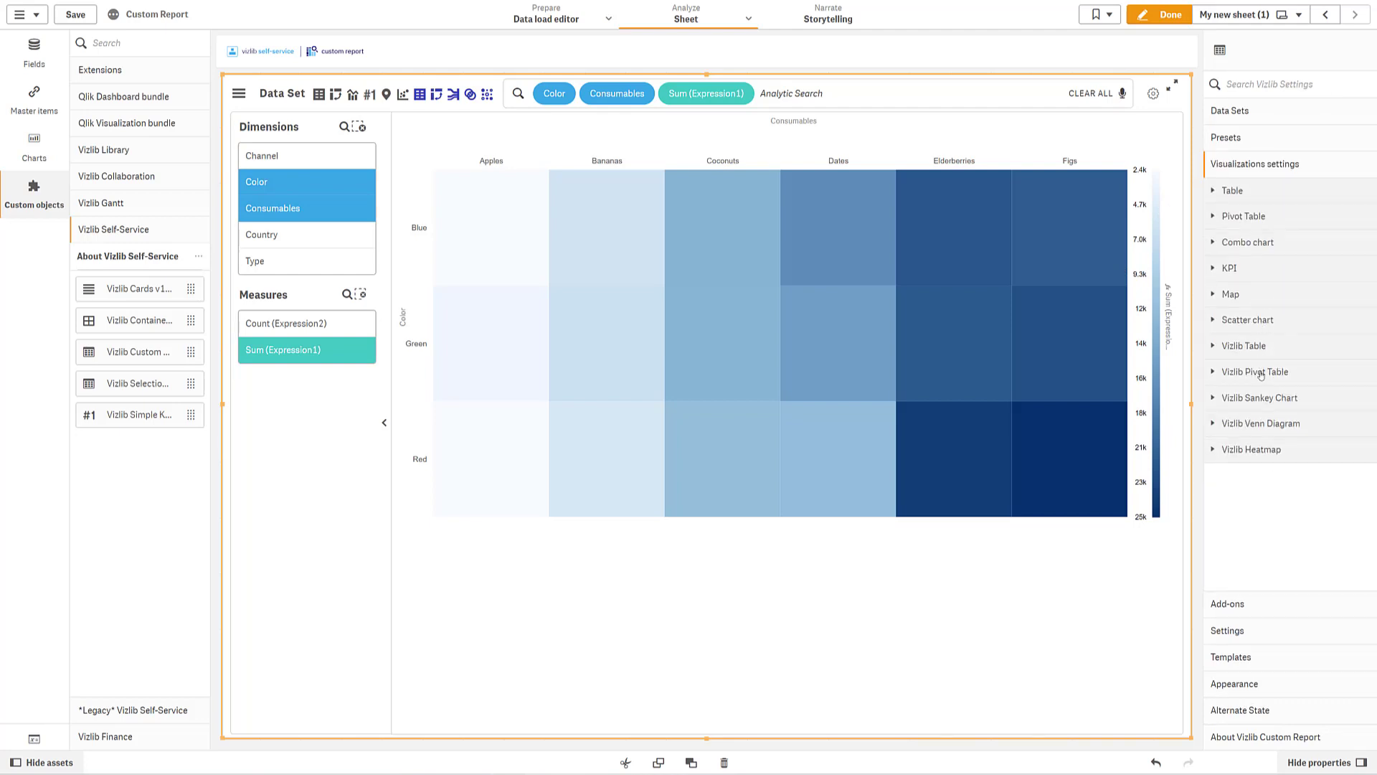
{"action": "left_click", "coordinate": [1253, 449]}
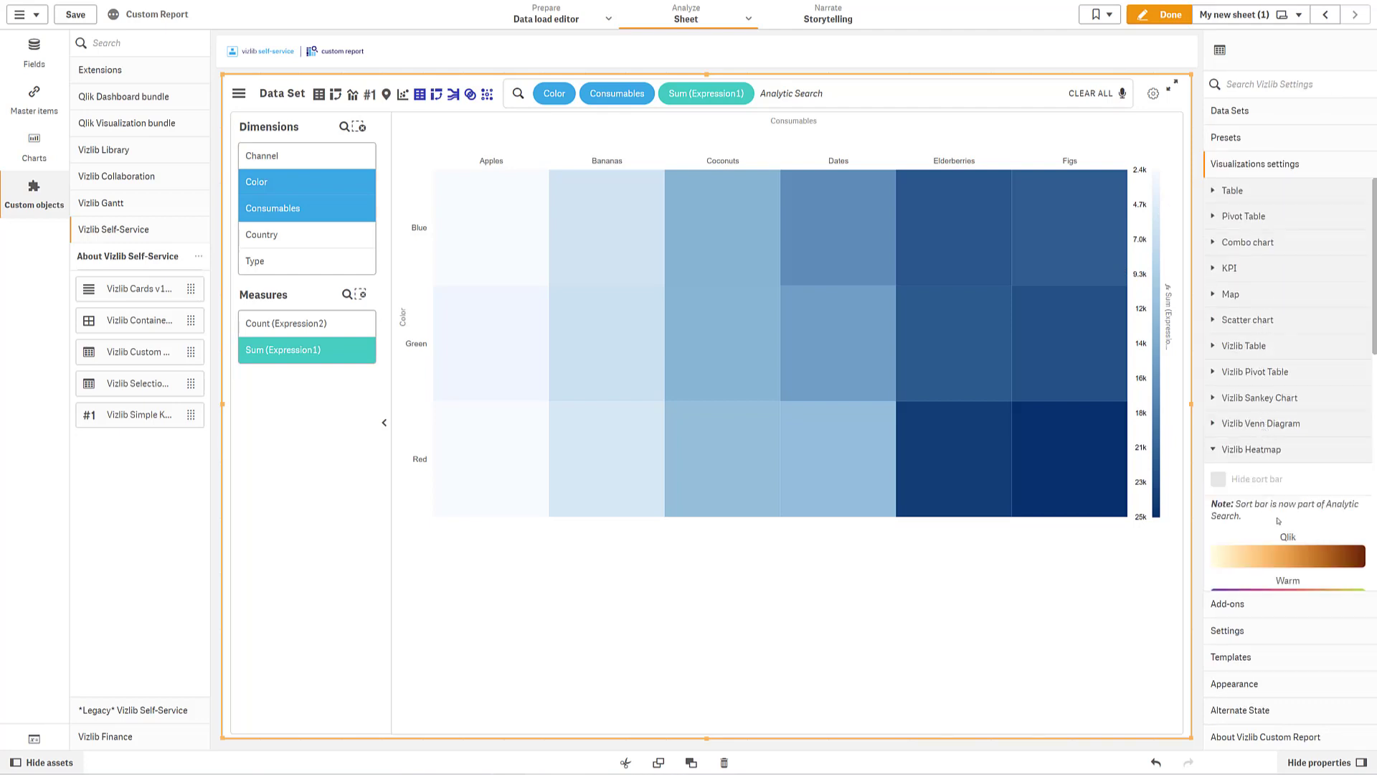
{"action": "left_click", "coordinate": [1287, 396]}
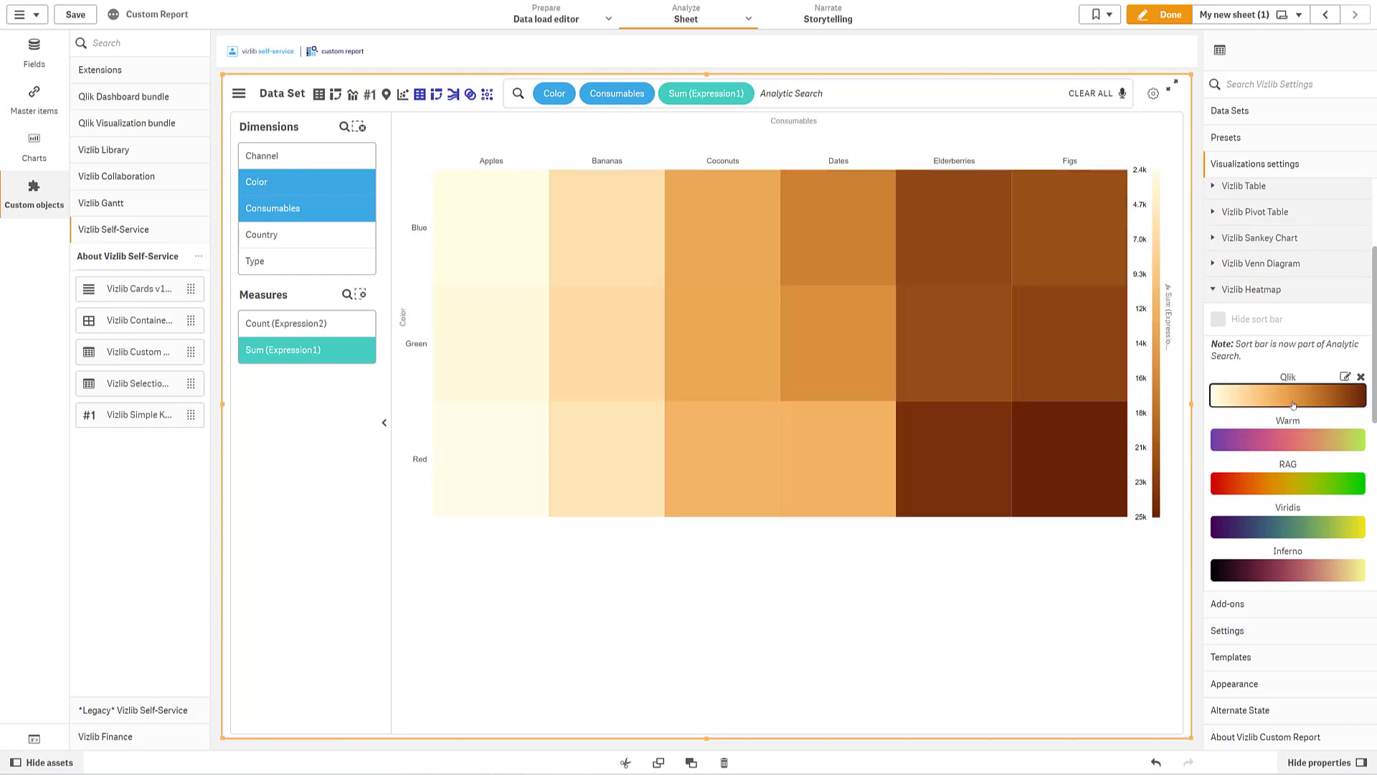
Step: Open the report's Data Sets panel and view the data set's details
{"action": "left_click", "coordinate": [1231, 110]}
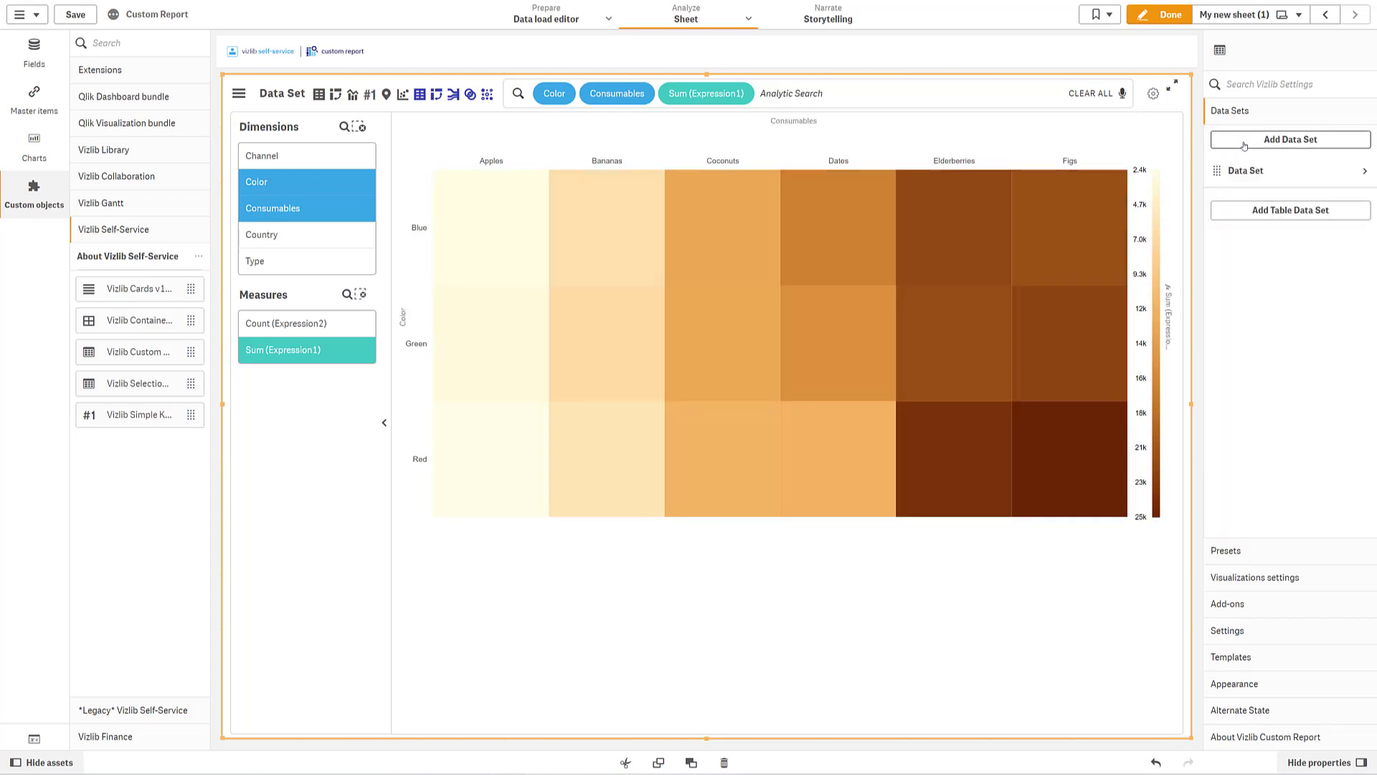
{"action": "left_click", "coordinate": [1239, 171]}
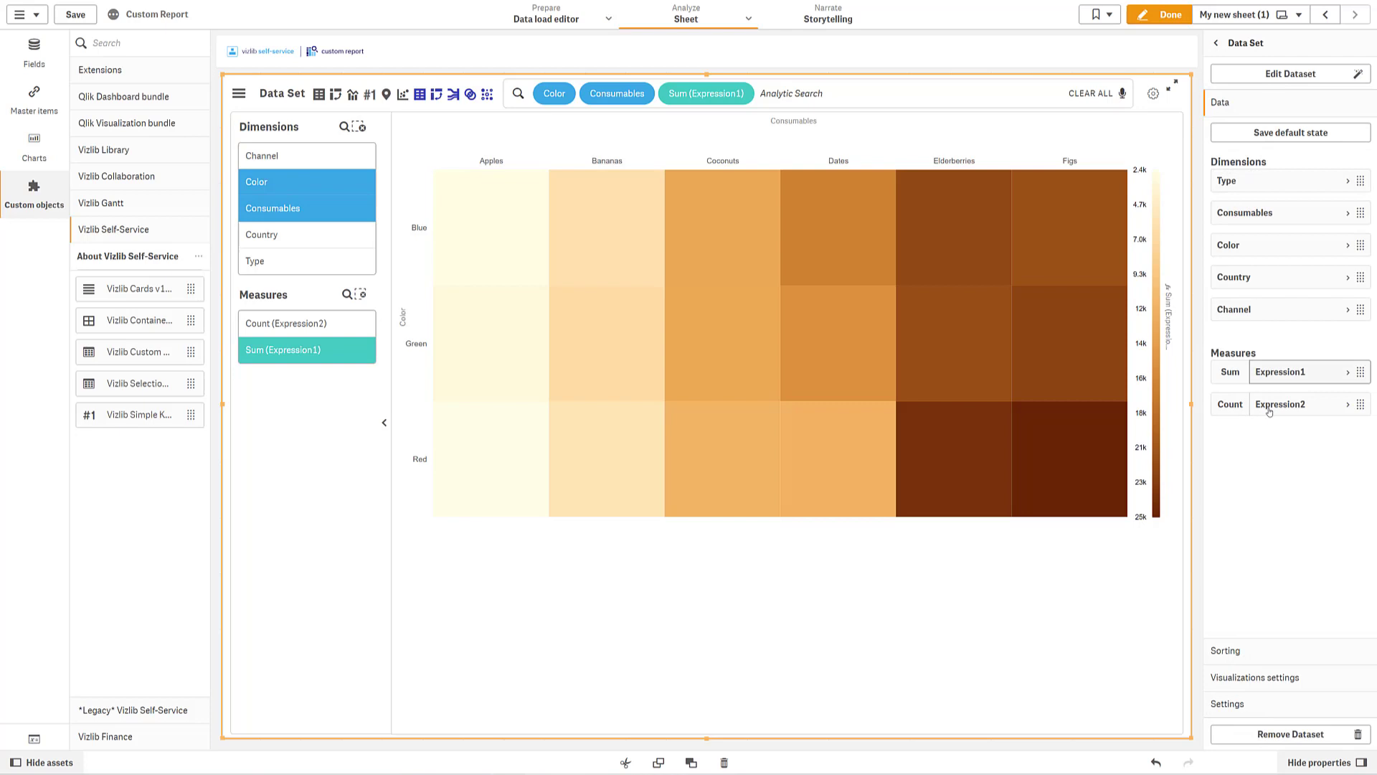
{"action": "left_click", "coordinate": [1255, 156]}
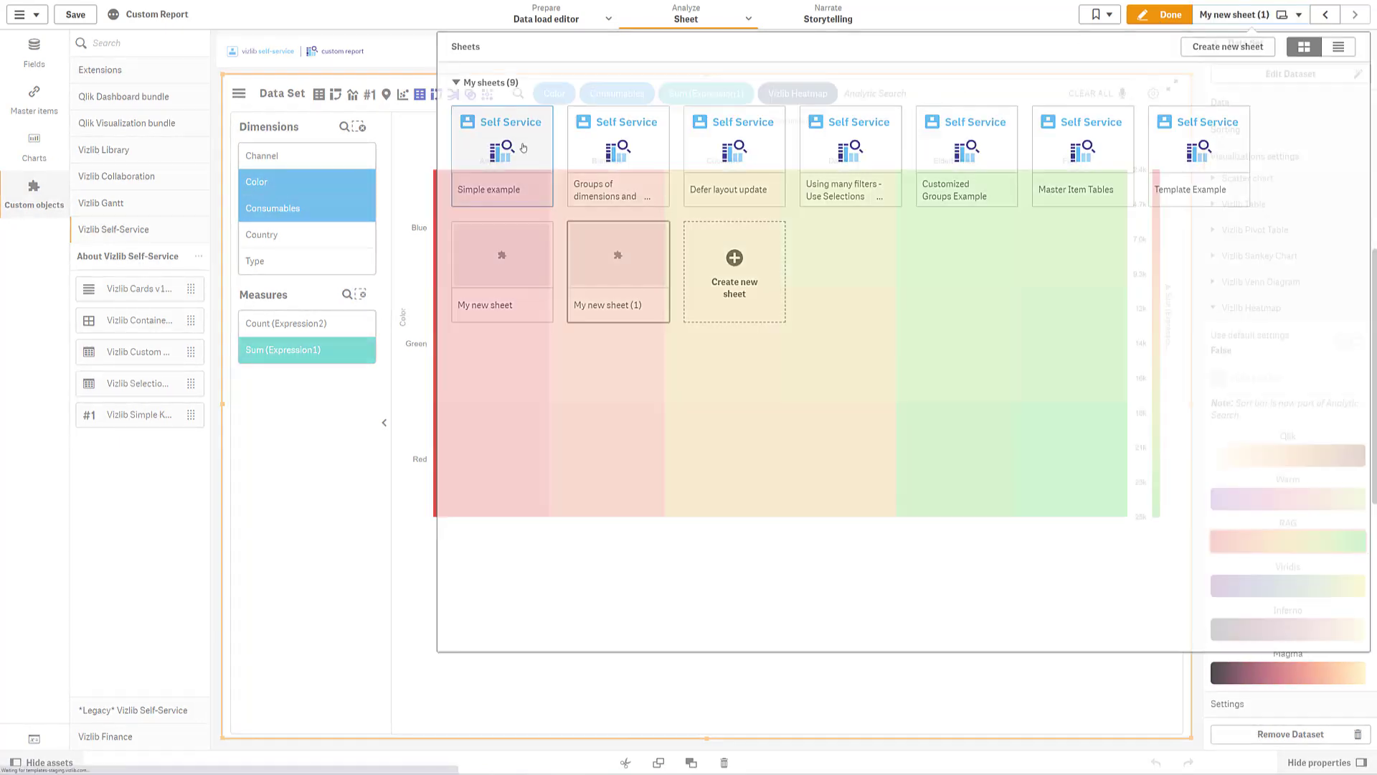
Step: Switch to the Simple example sheet from the sheet navigator
{"action": "left_click", "coordinate": [502, 156]}
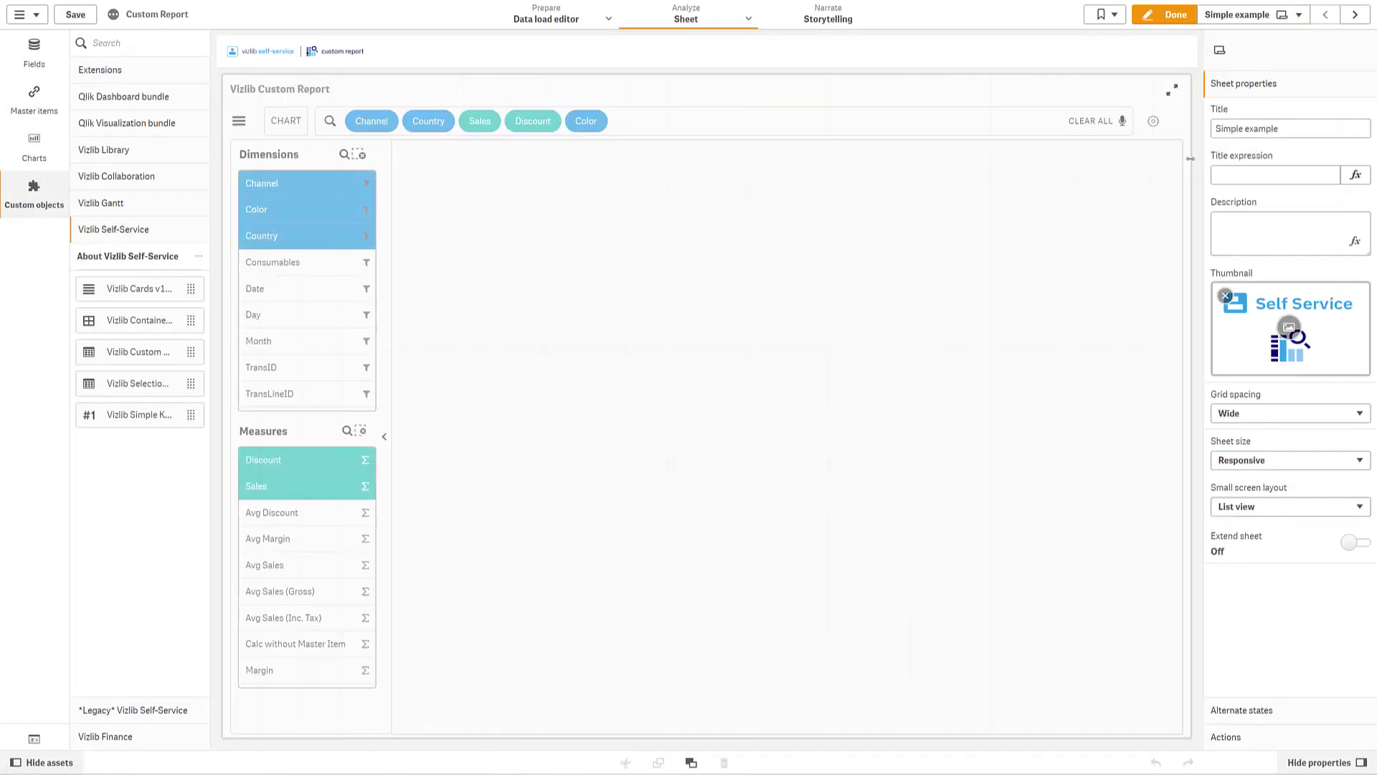